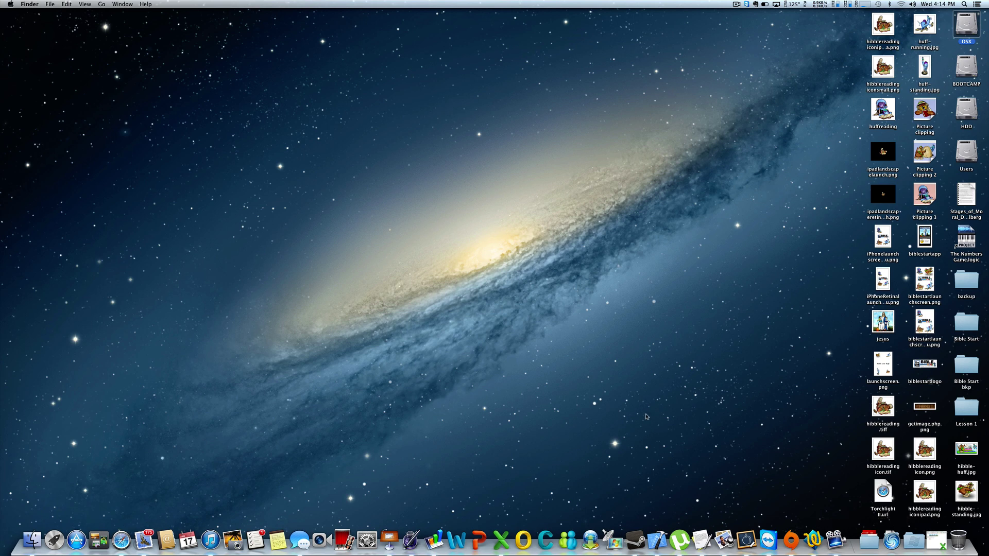
{"action": "mouse_move", "coordinate": [562, 449]}
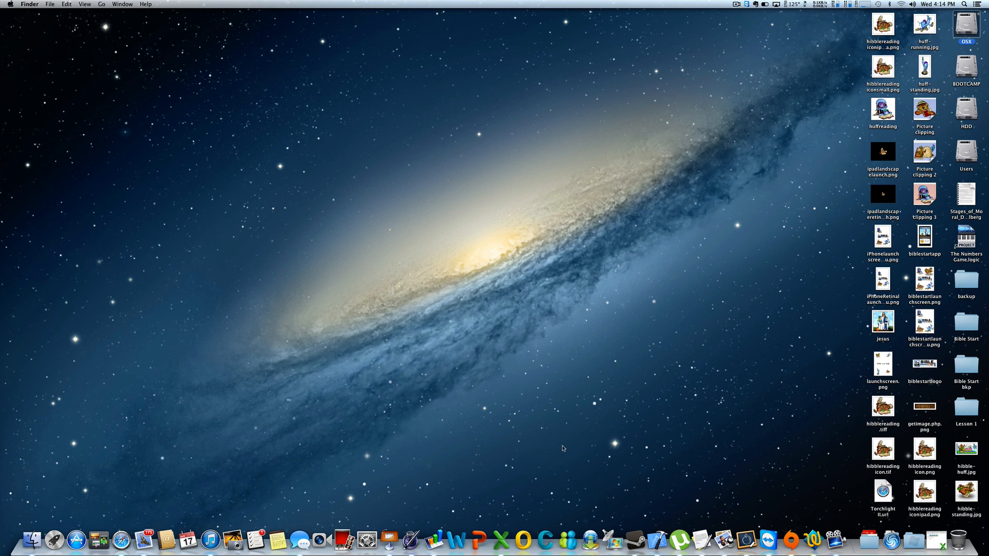
{"action": "mouse_move", "coordinate": [768, 541]}
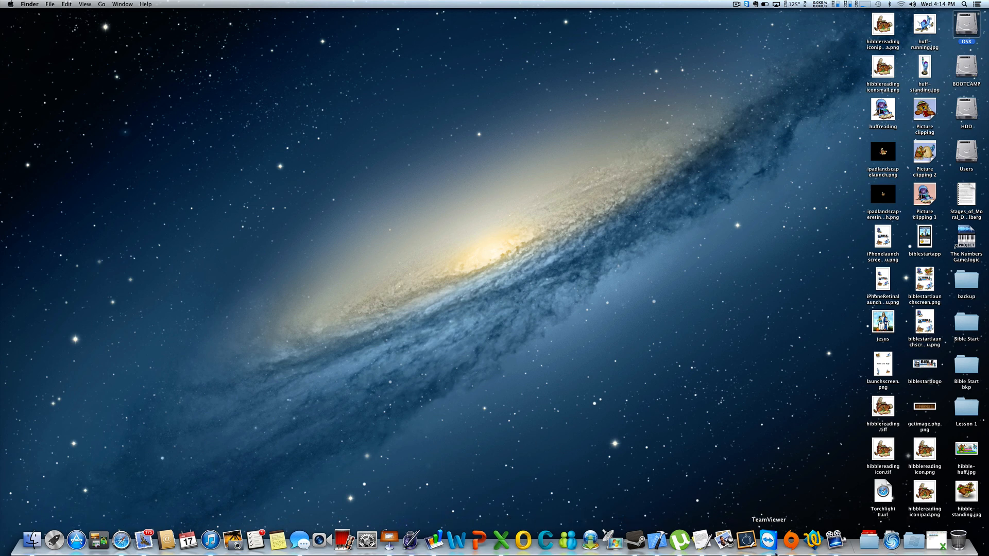
{"action": "mouse_move", "coordinate": [790, 541]}
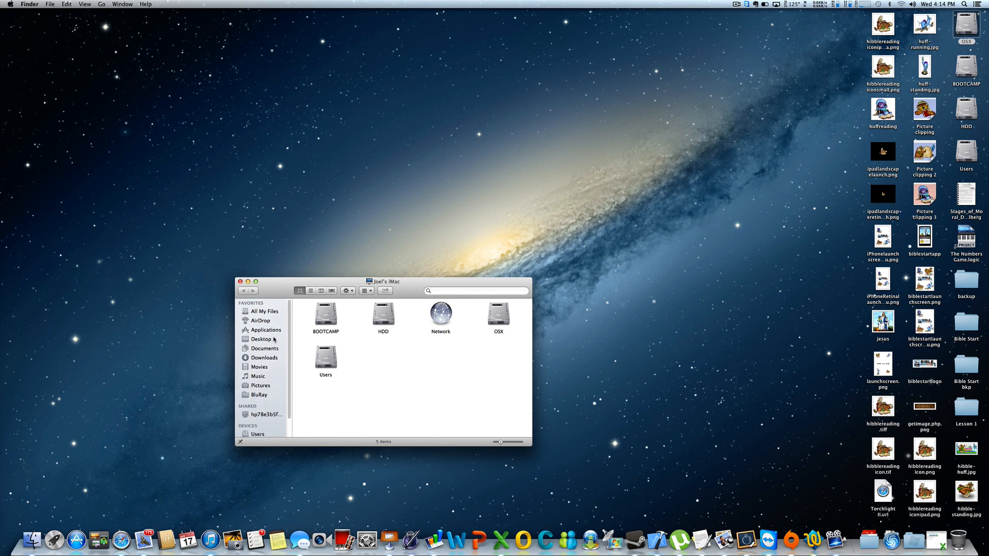
Navigate from Applications into the SPORE folder containing readme.txt and the SPORE app
{"action": "left_click", "coordinate": [264, 330]}
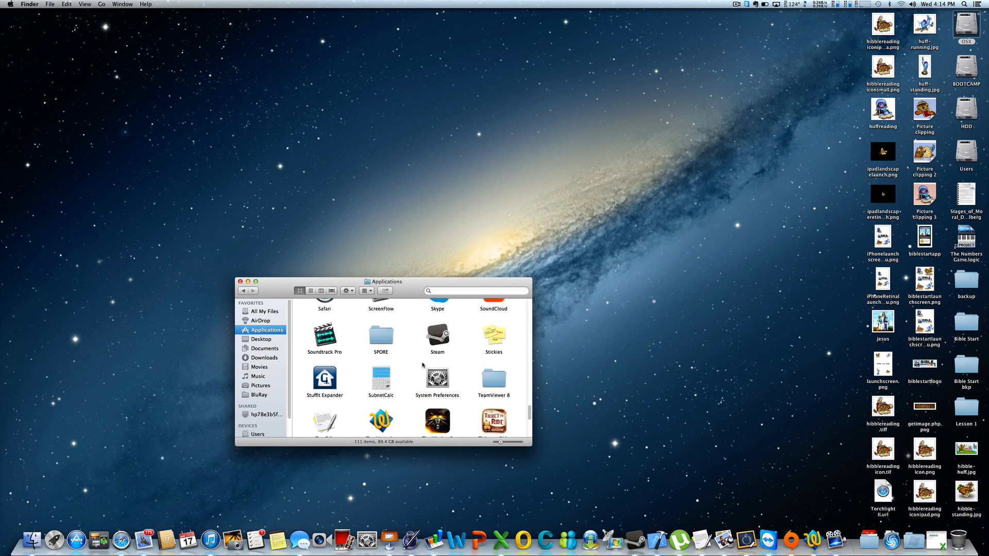
{"action": "left_click", "coordinate": [380, 333]}
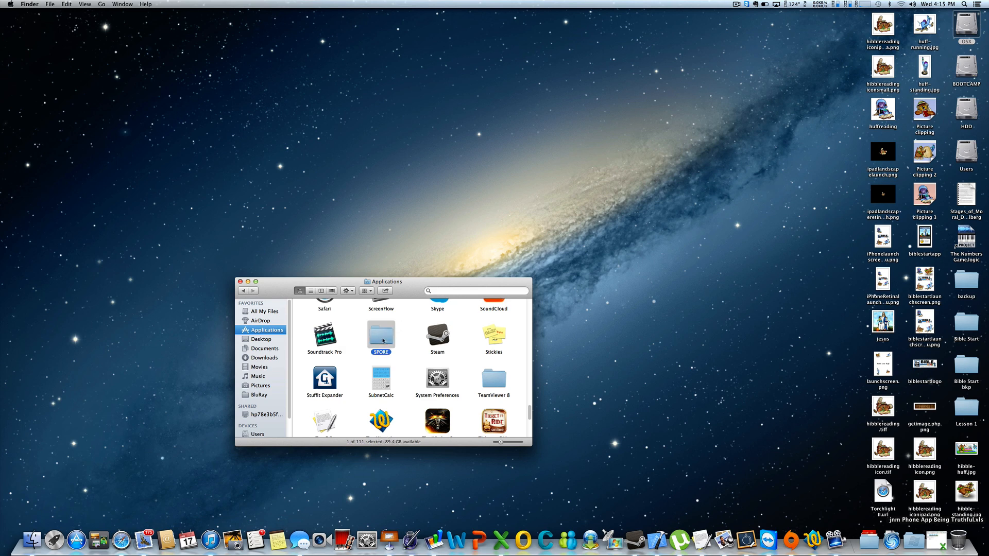
{"action": "double_click", "coordinate": [380, 334]}
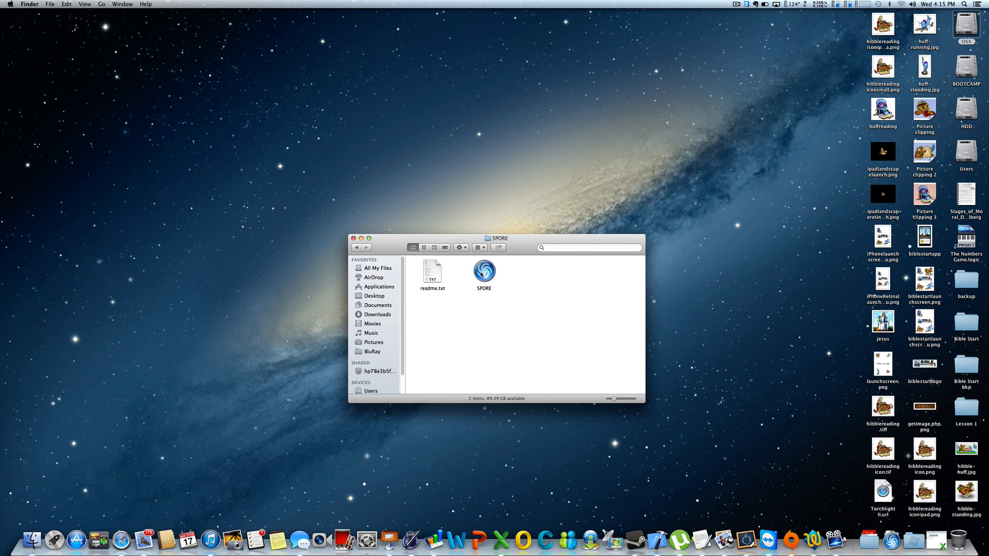
Launch the SPORE app and decline the offered update, reaching the Cider launcher
{"action": "left_click", "coordinate": [484, 271]}
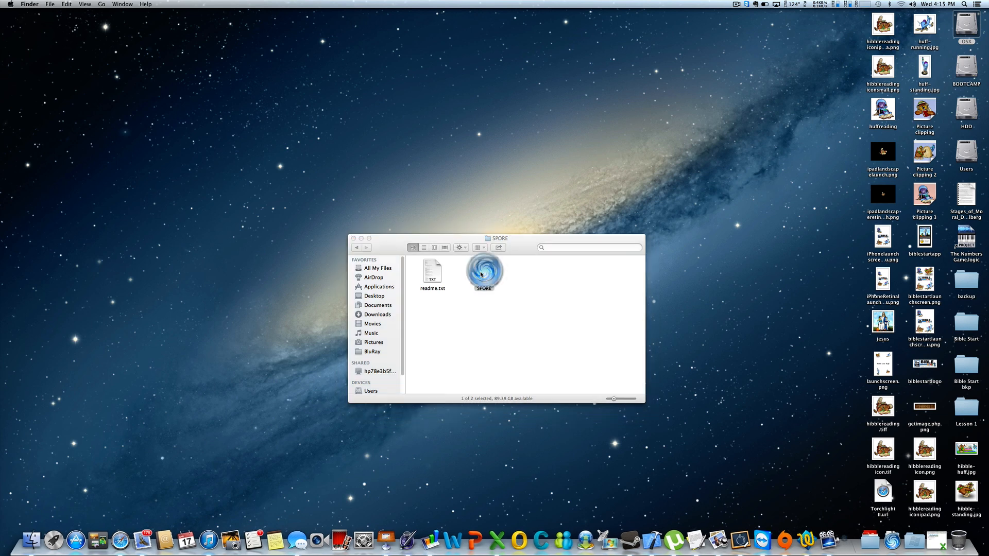
{"action": "double_click", "coordinate": [483, 272]}
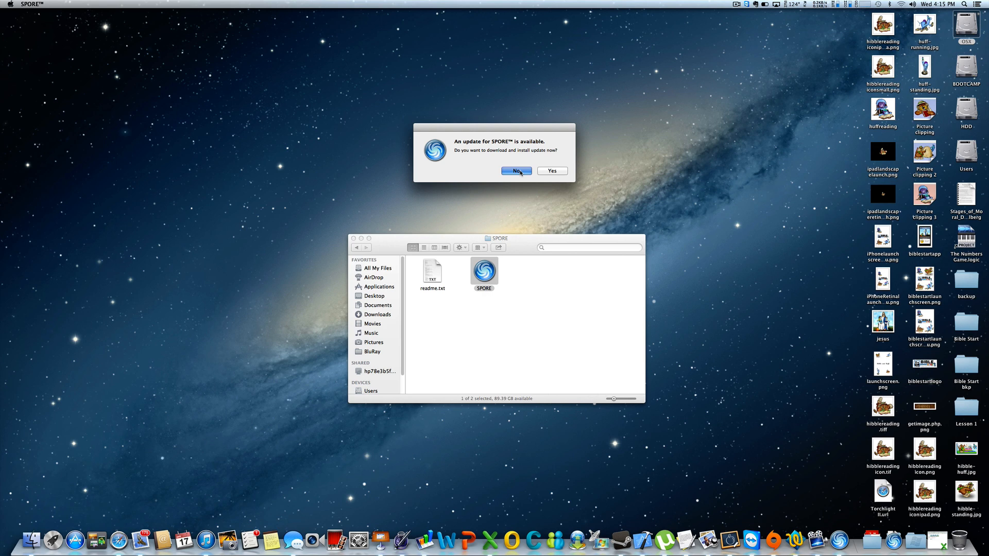
{"action": "left_click", "coordinate": [516, 171]}
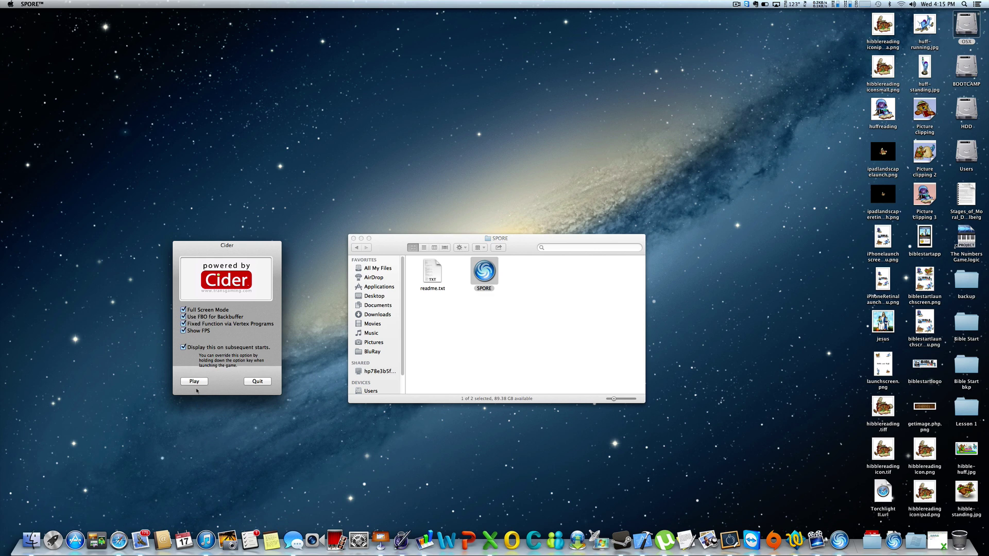
Start the game from Cider with full screen, FPS display and the other options left enabled
{"action": "left_click", "coordinate": [193, 381]}
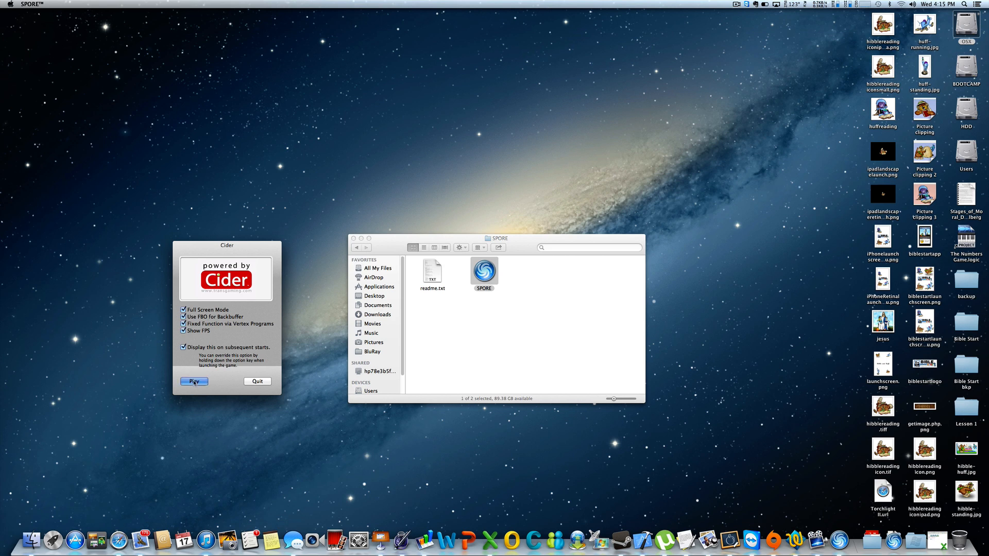
{"action": "left_click", "coordinate": [194, 381]}
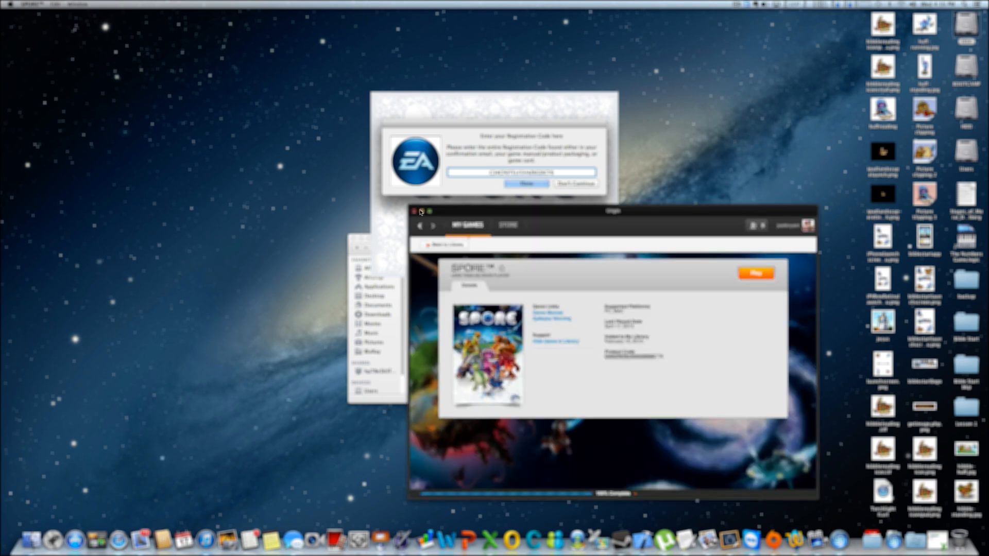
Submit the entered EA registration code so SPORE proceeds to its splash screen
{"action": "left_click", "coordinate": [526, 184]}
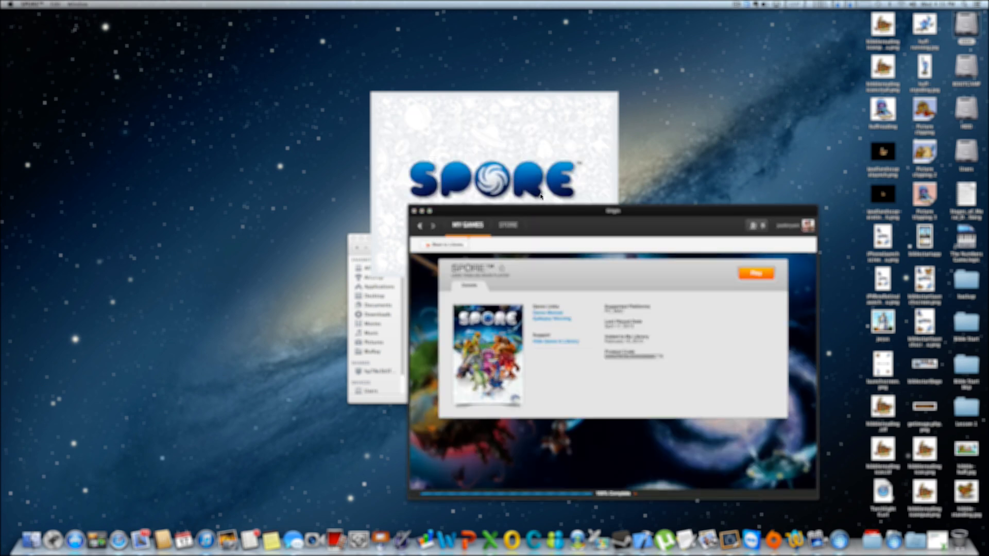